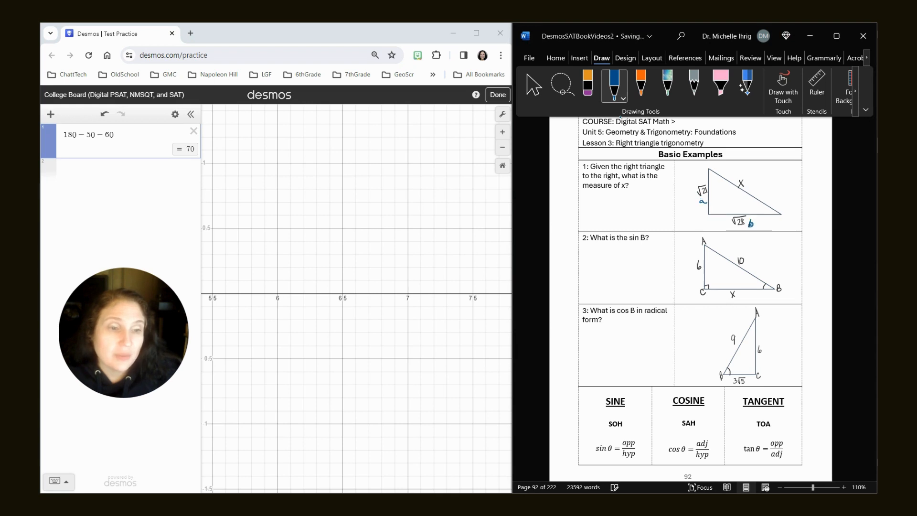
Circle the unknown side x and write c² = a² + b² under problem 1.
{"action": "left_click_drag", "start_coordinate": [733, 179], "coordinate": [752, 187]}
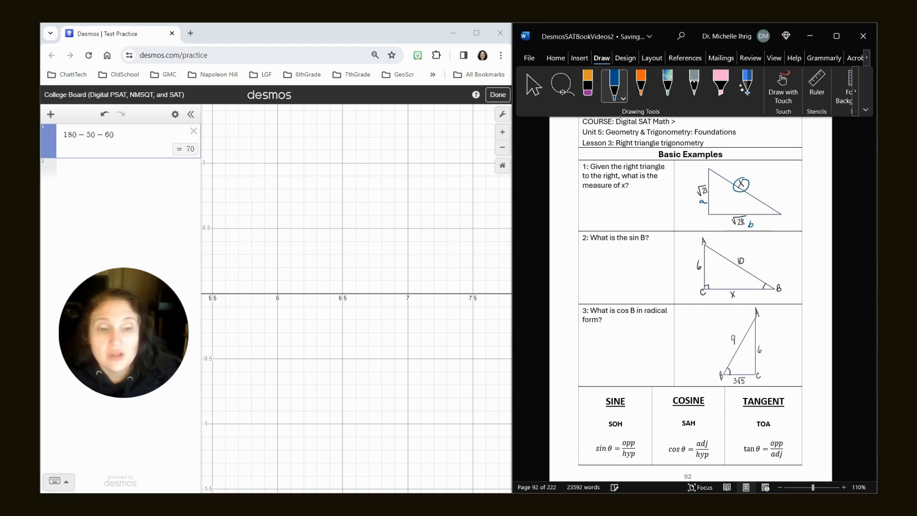
{"action": "left_click_drag", "start_coordinate": [587, 199], "coordinate": [617, 200]}
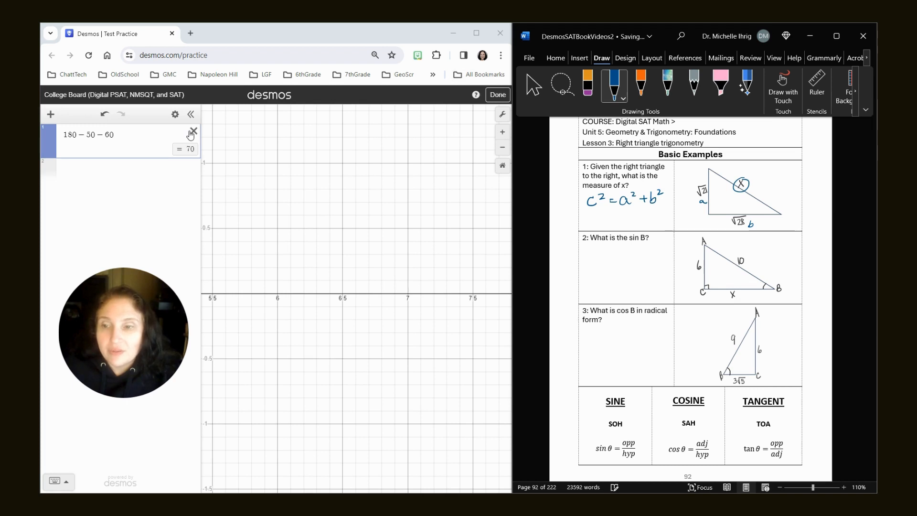
Replace the old 180 − 30 − 60 calculation with the equation c² = a² + b².
{"action": "left_click", "coordinate": [193, 131]}
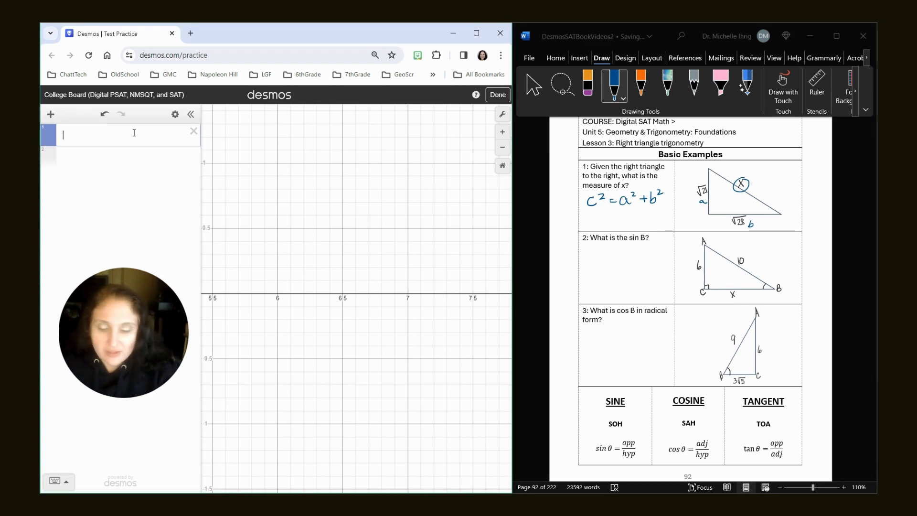
{"action": "type", "text": "c62="}
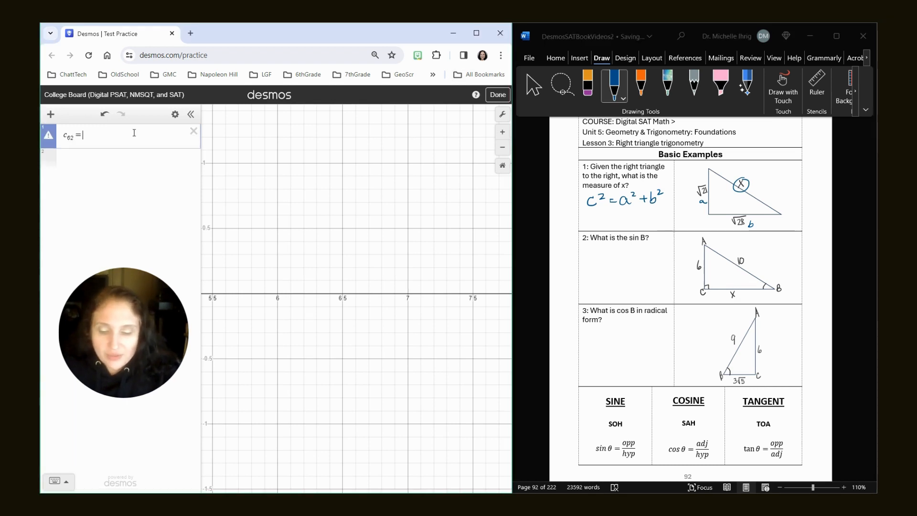
{"action": "type", "text": "a^2 + b^2"}
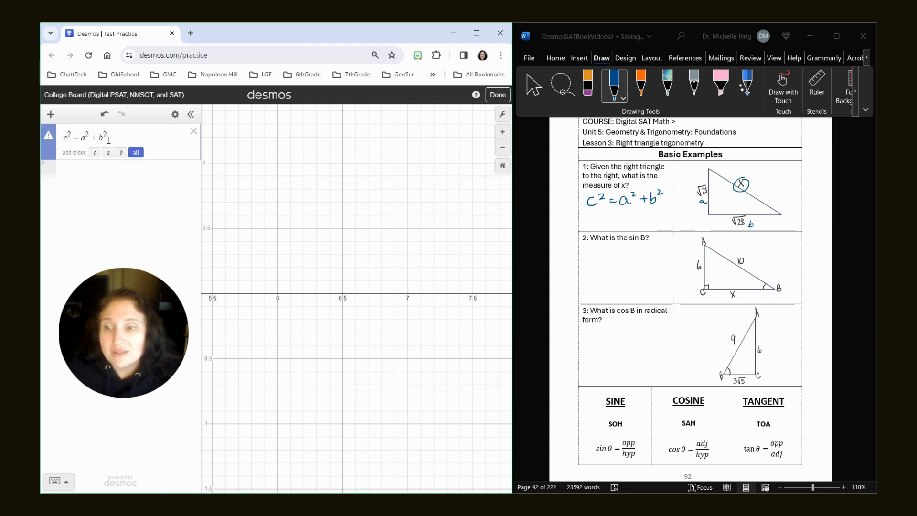
Define a = √21 and b = √28, removing the unneeded c variable.
{"action": "left_click", "coordinate": [108, 151]}
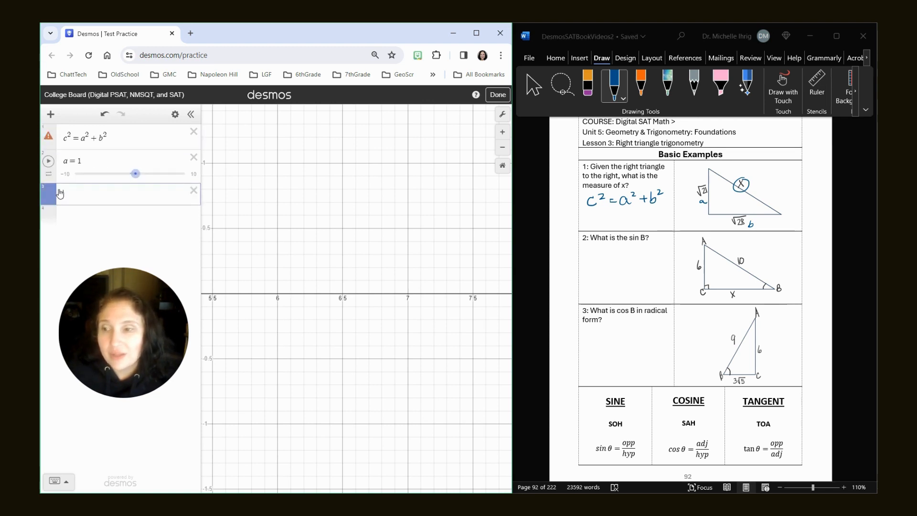
{"action": "type", "text": "b = 1"}
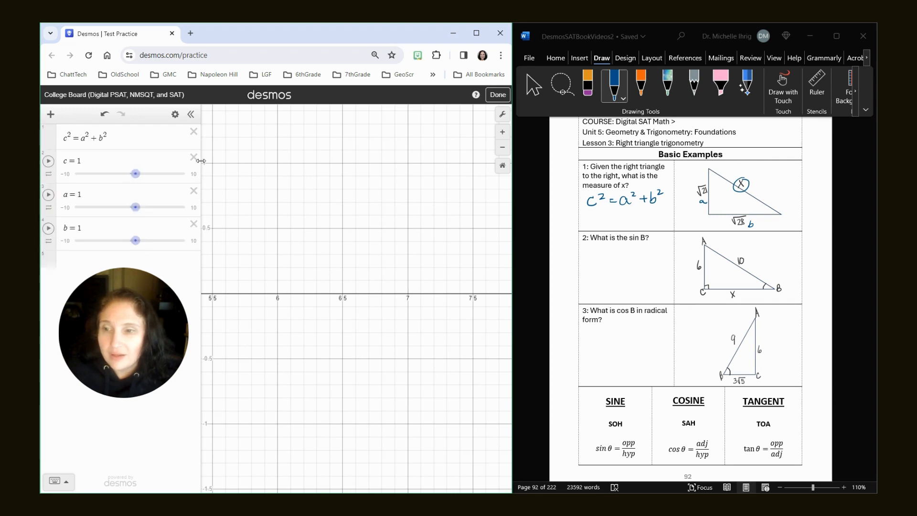
{"action": "left_click", "coordinate": [194, 157]}
{"action": "type", "text": "√"}
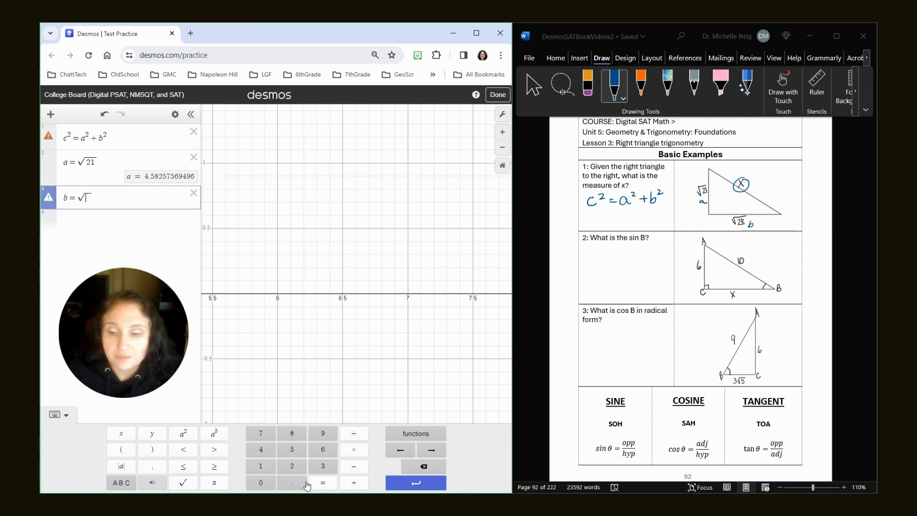
{"action": "type", "text": "28"}
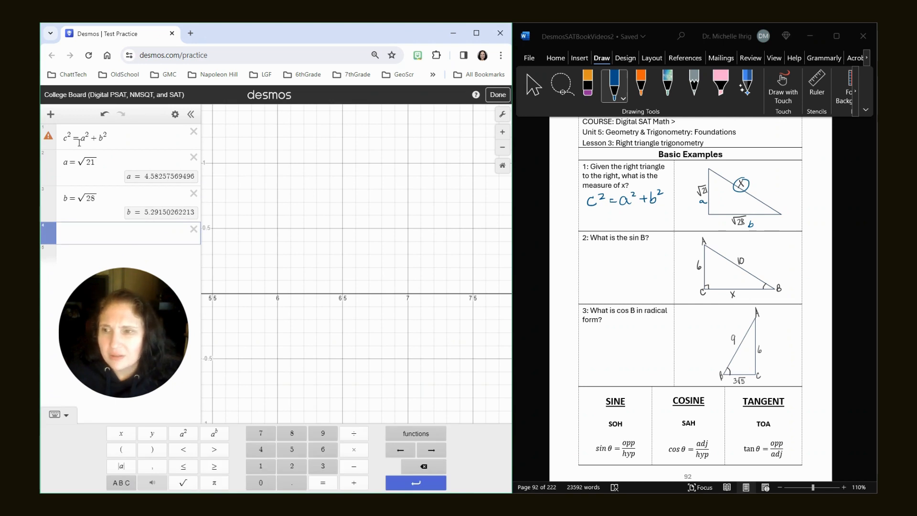
{"action": "left_click", "coordinate": [67, 138]}
{"action": "type", "text": "x"}
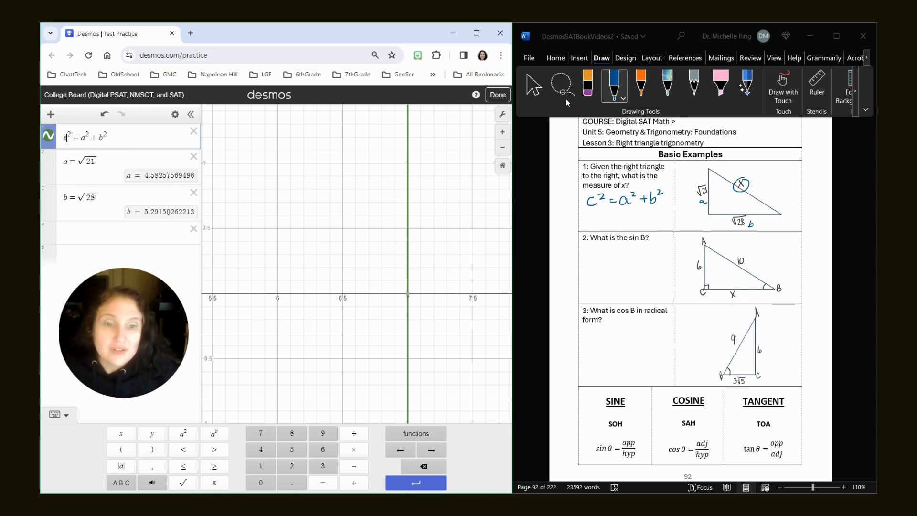
Rewrite the worksheet's c as x in blue ink and write x = 7 under problem 1.
{"action": "left_click", "coordinate": [587, 86]}
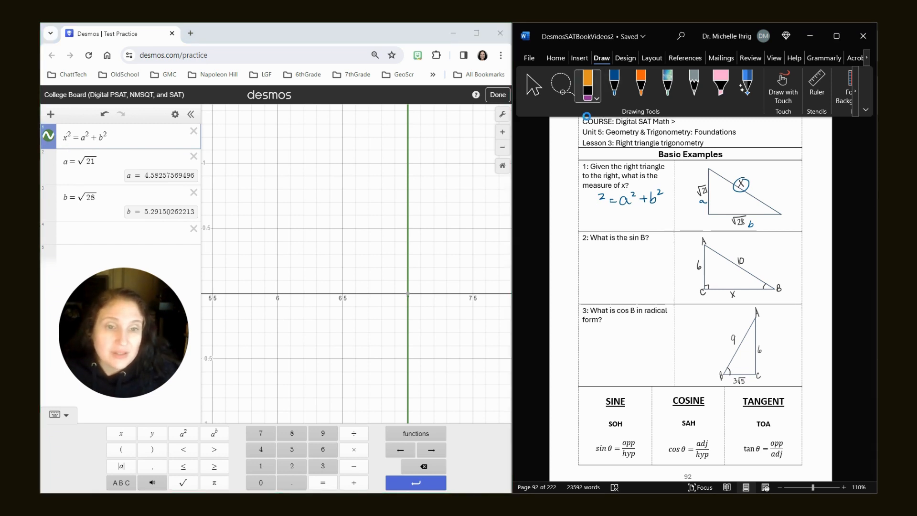
{"action": "left_click", "coordinate": [614, 84]}
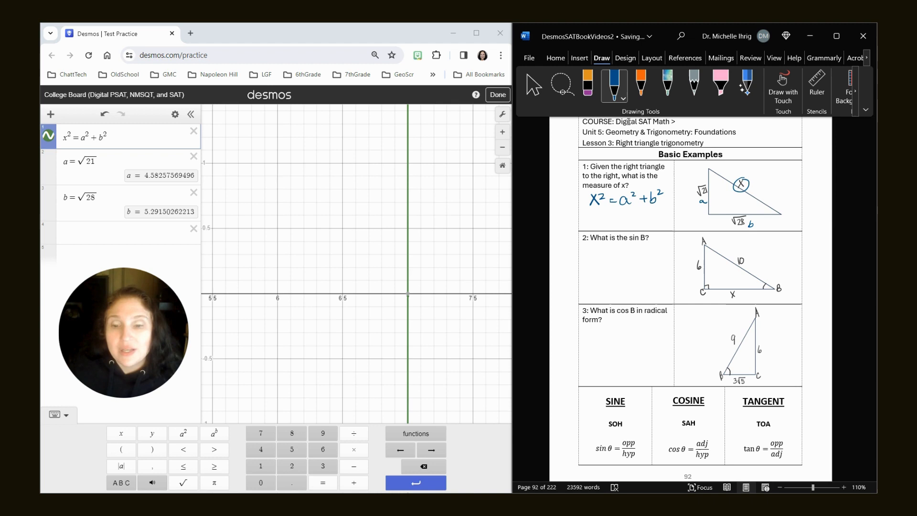
{"action": "mouse_move", "coordinate": [397, 384]}
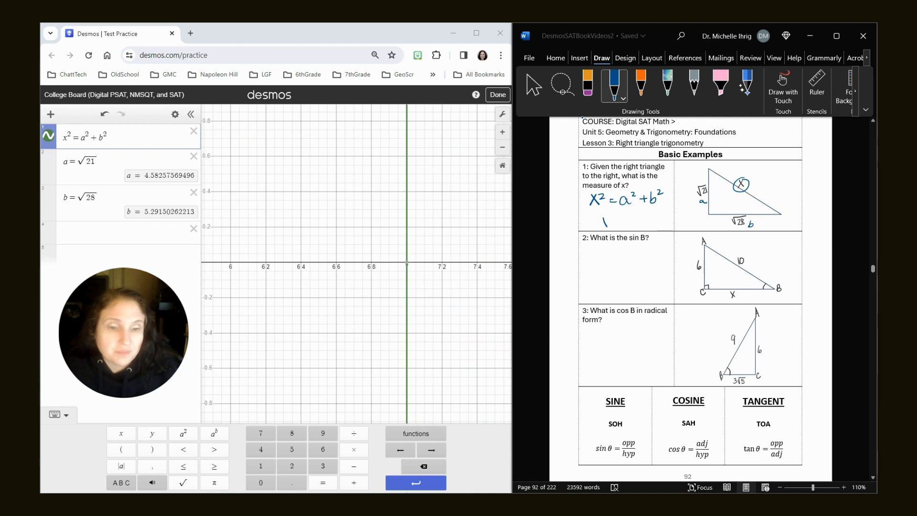
{"action": "left_click_drag", "start_coordinate": [592, 219], "coordinate": [626, 220]}
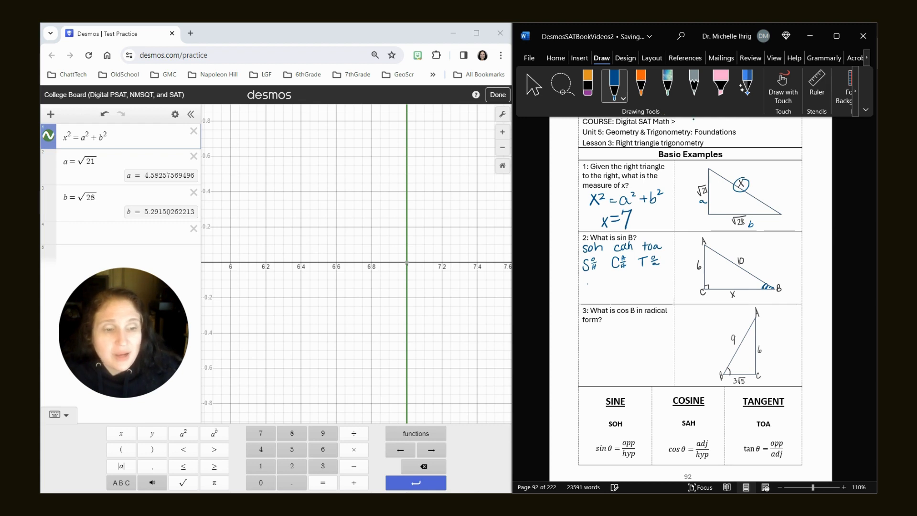
Switch to orange ink for labelling problem 2's sides O, H and A.
{"action": "left_click", "coordinate": [640, 85]}
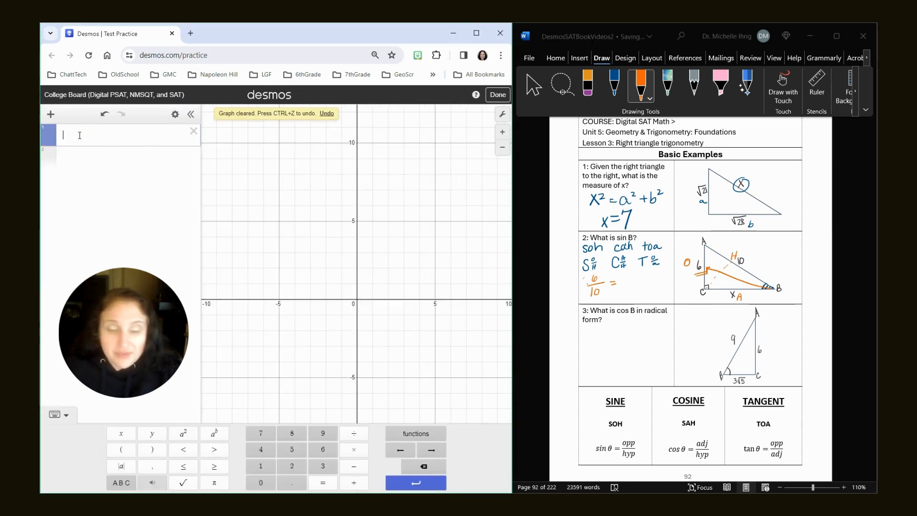
Reduce 6/10 to 3/5 in Desmos and change ink colour for problem 3.
{"action": "type", "text": "6/10"}
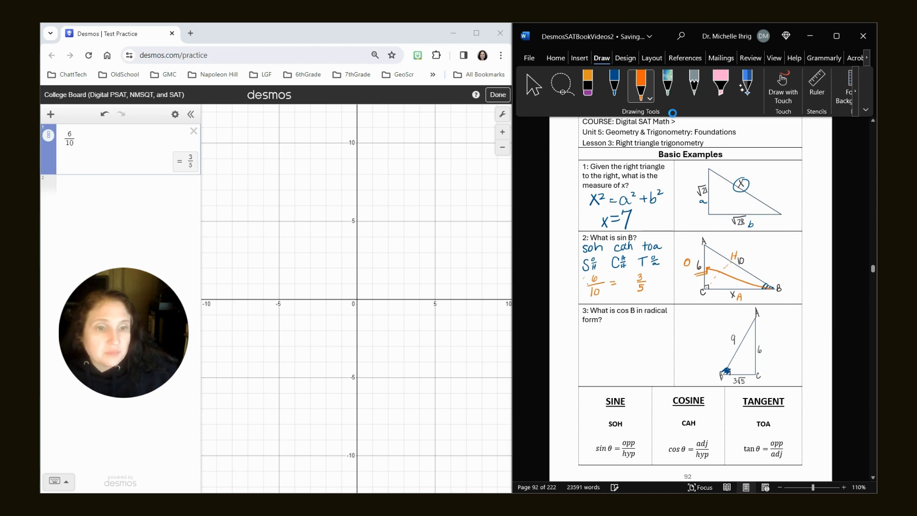
{"action": "left_click", "coordinate": [667, 85]}
{"action": "type", "text": "3"}
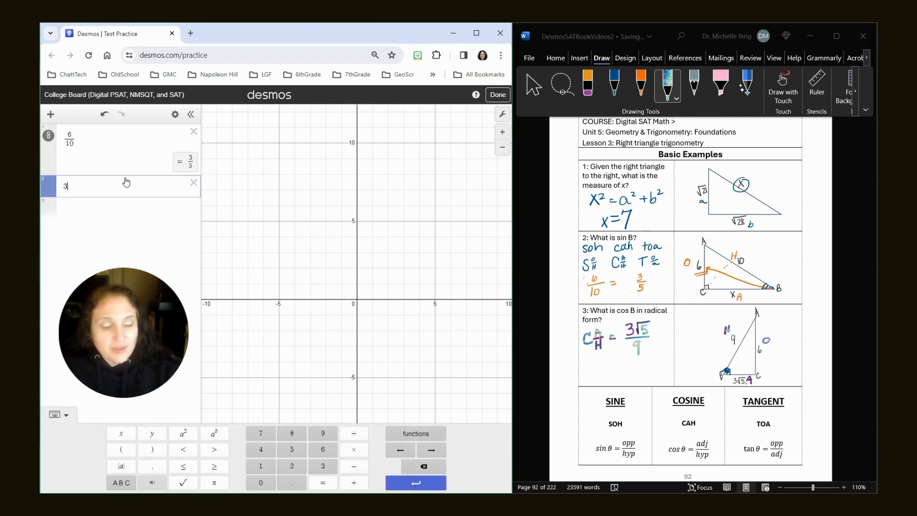
Simplify 3/9 to 1/3 in Desmos for problem 3's answer √5/3.
{"action": "type", "text": "/9"}
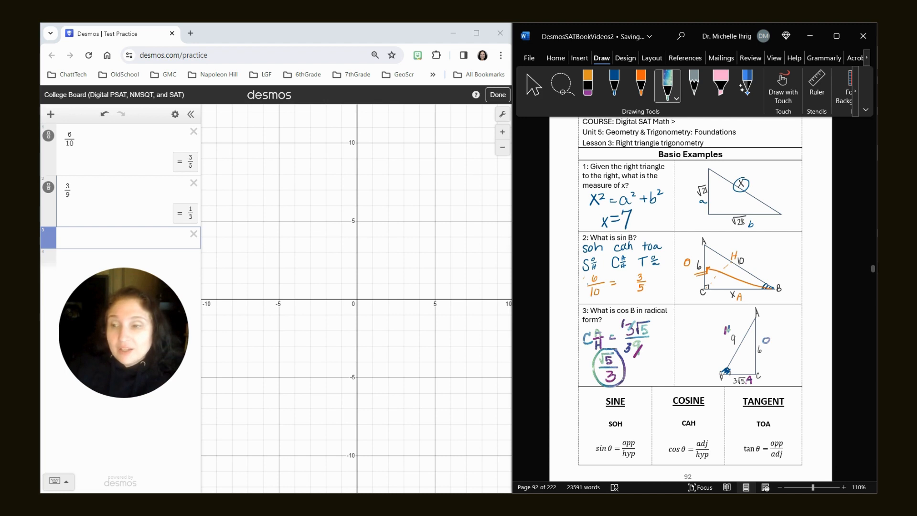
{"action": "left_click", "coordinate": [68, 187]}
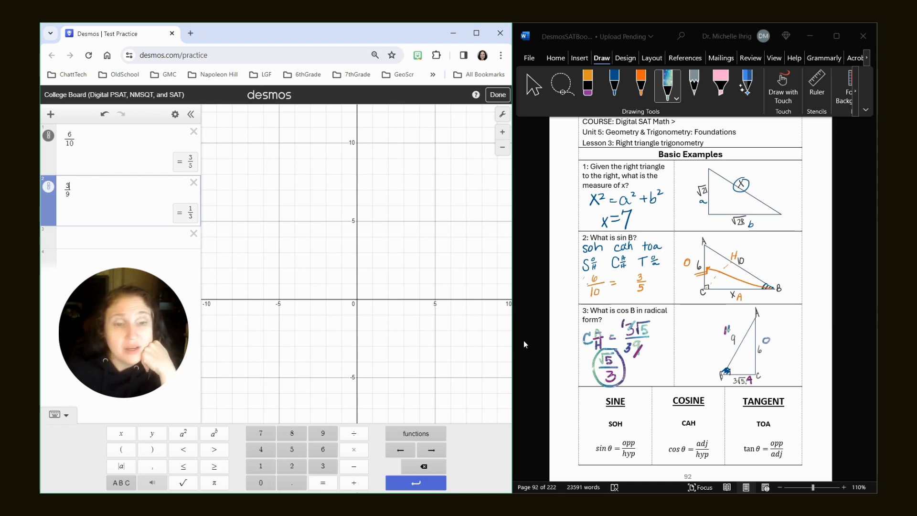
Scroll down to the Harder Examples page with problems 4 to 6.
{"action": "scroll", "scroll_direction": "down", "scroll_amount": 3}
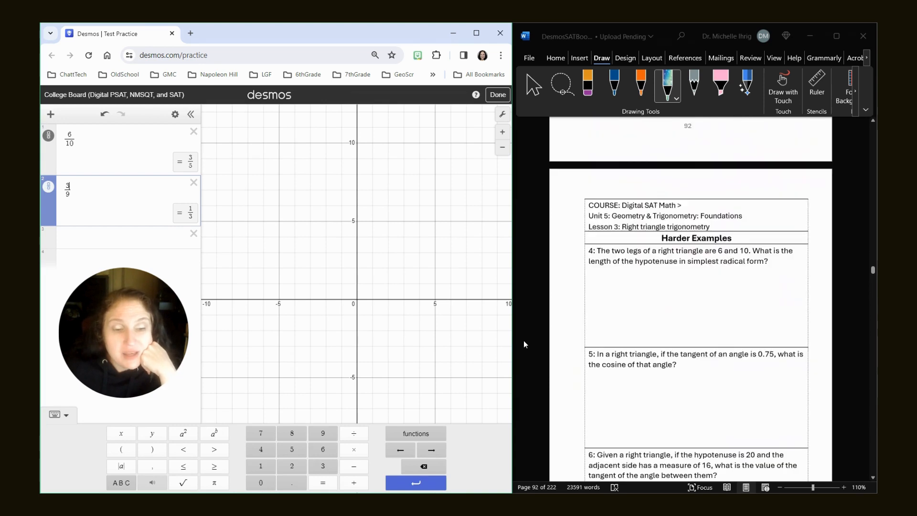
{"action": "scroll", "scroll_direction": "down", "scroll_amount": 3}
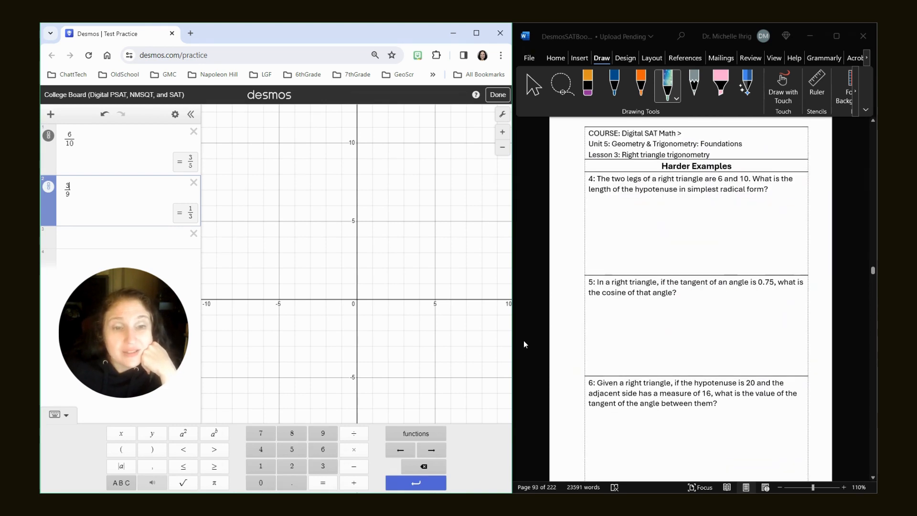